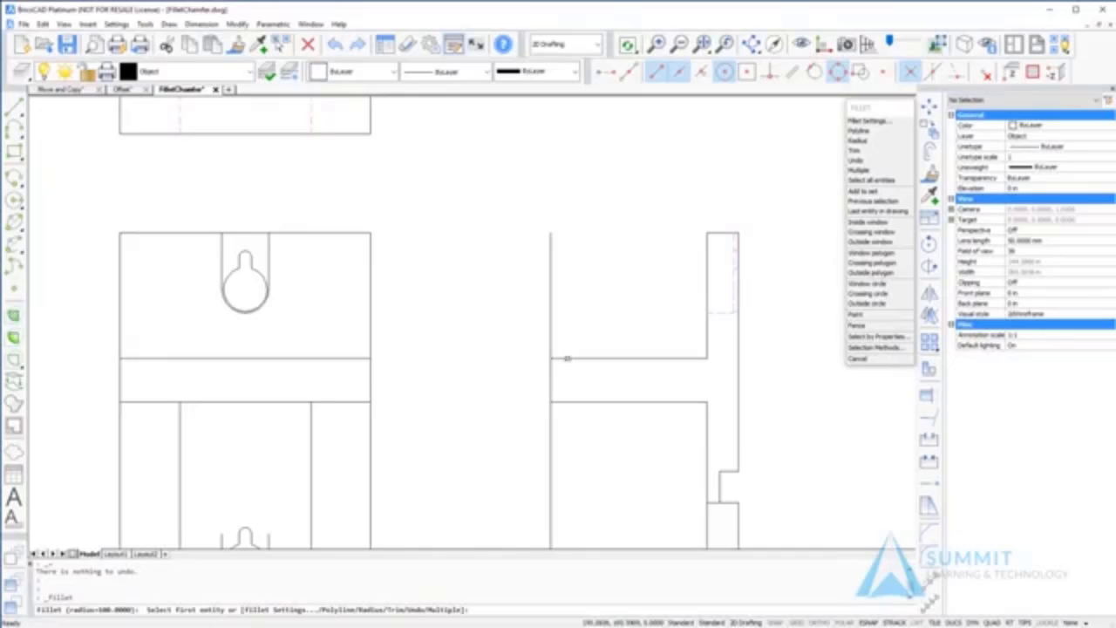
Fillet the two gapped side-view lines at radius 0 into a sharp corner, then cancel the repeat.
click(575, 373)
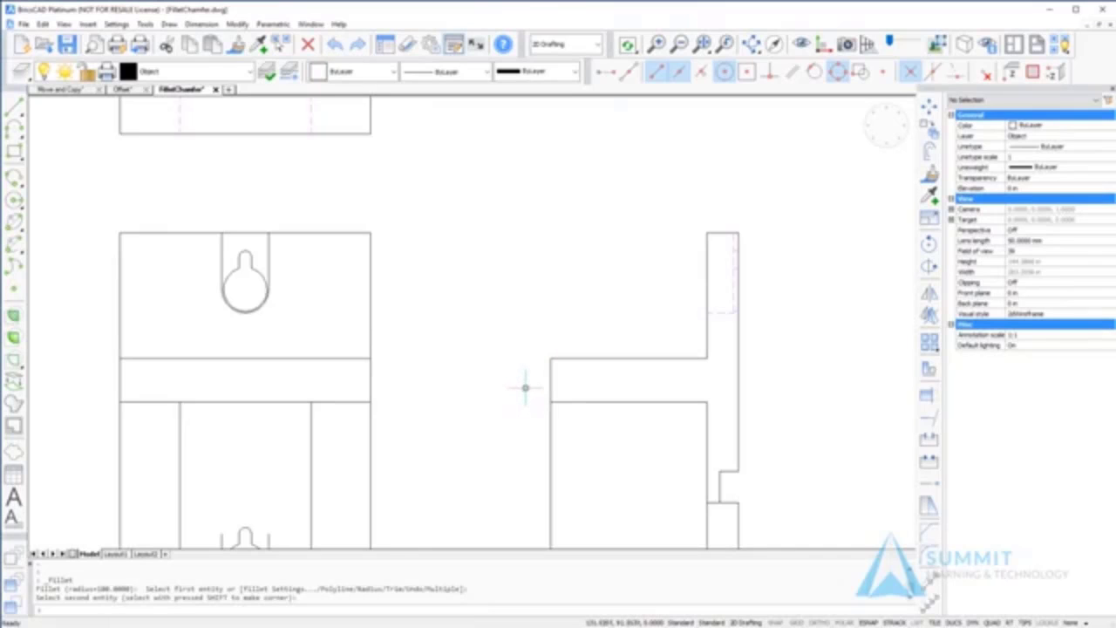
mouse_move(530, 366)
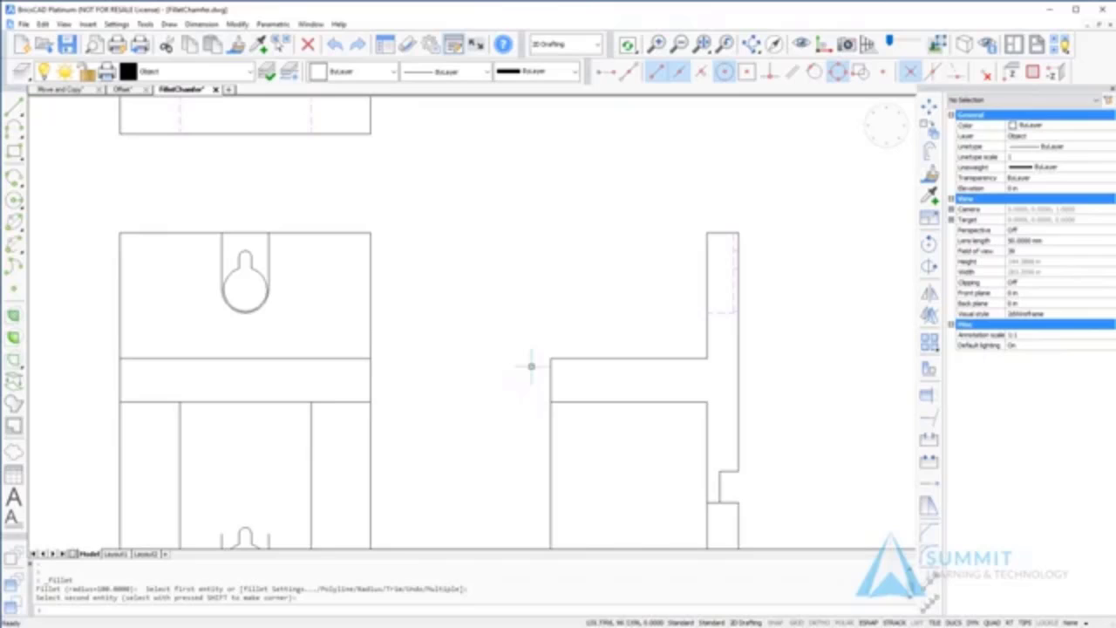
mouse_move(567, 353)
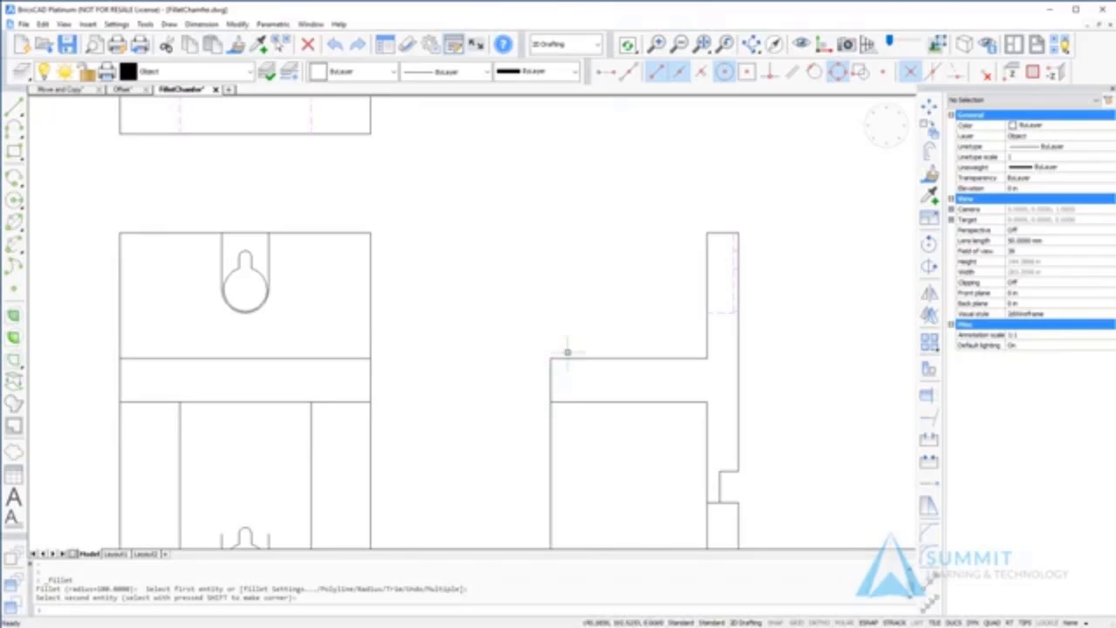
right_click(566, 353)
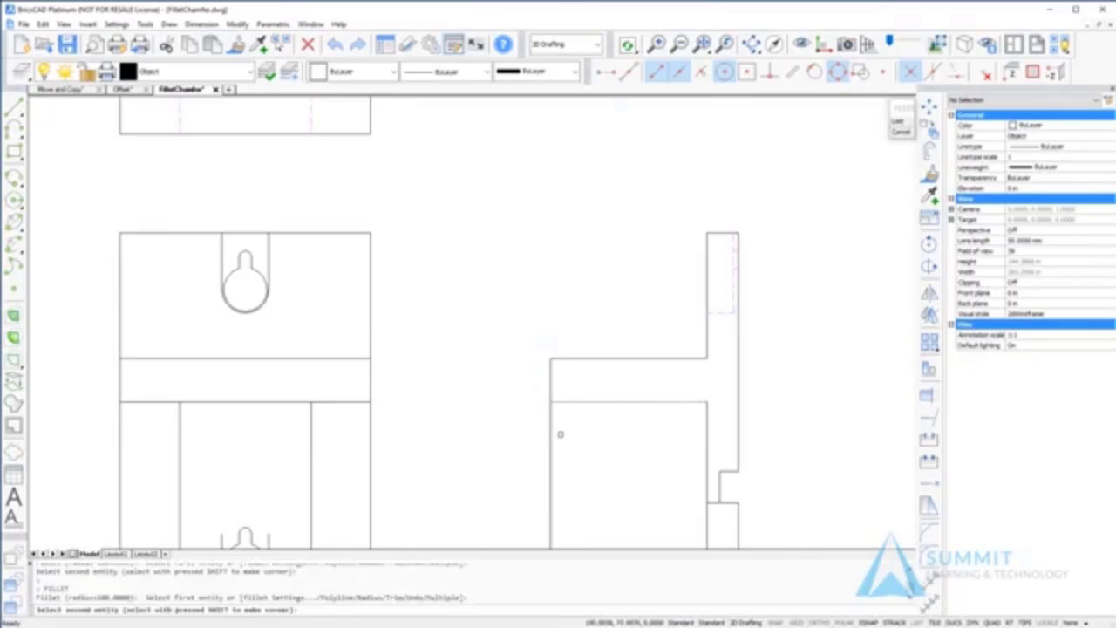
key(shift)
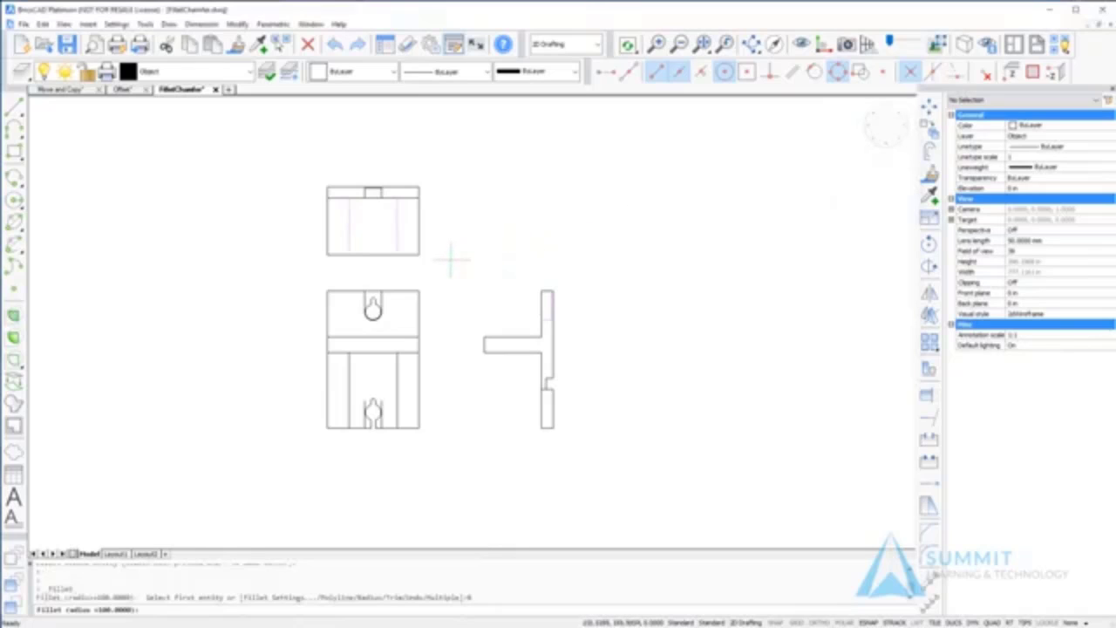
Set the fillet radius to 10 for rounding the top view corner.
text(10)
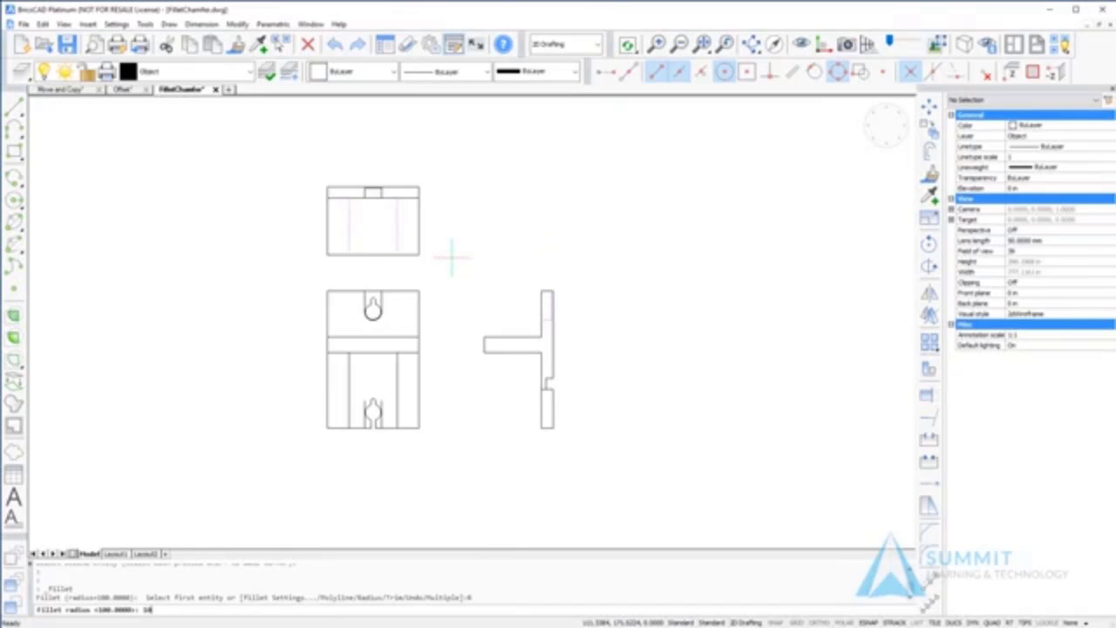
right_click(450, 258)
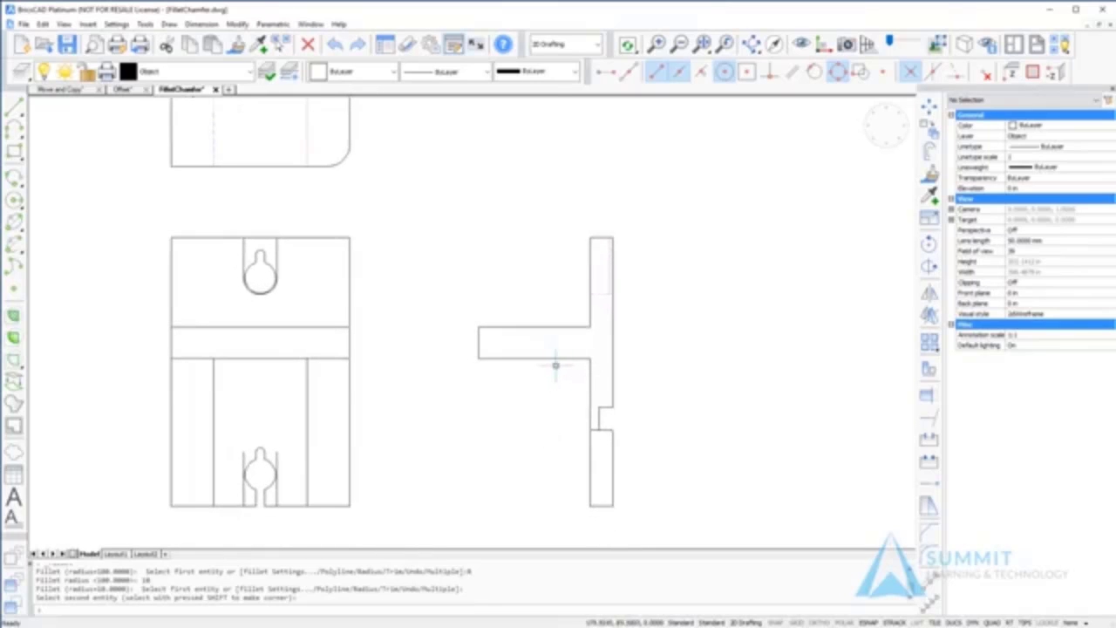
Set fillet trimming to No trim, confirm the radius and pick the side view's arm edge.
right_click(746, 241)
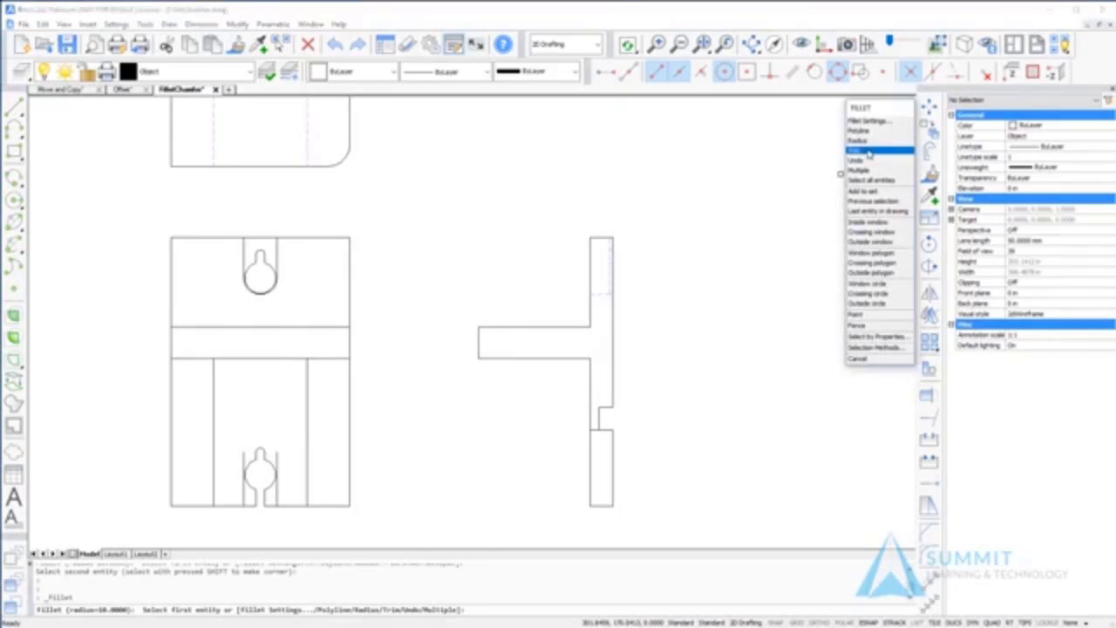
click(858, 150)
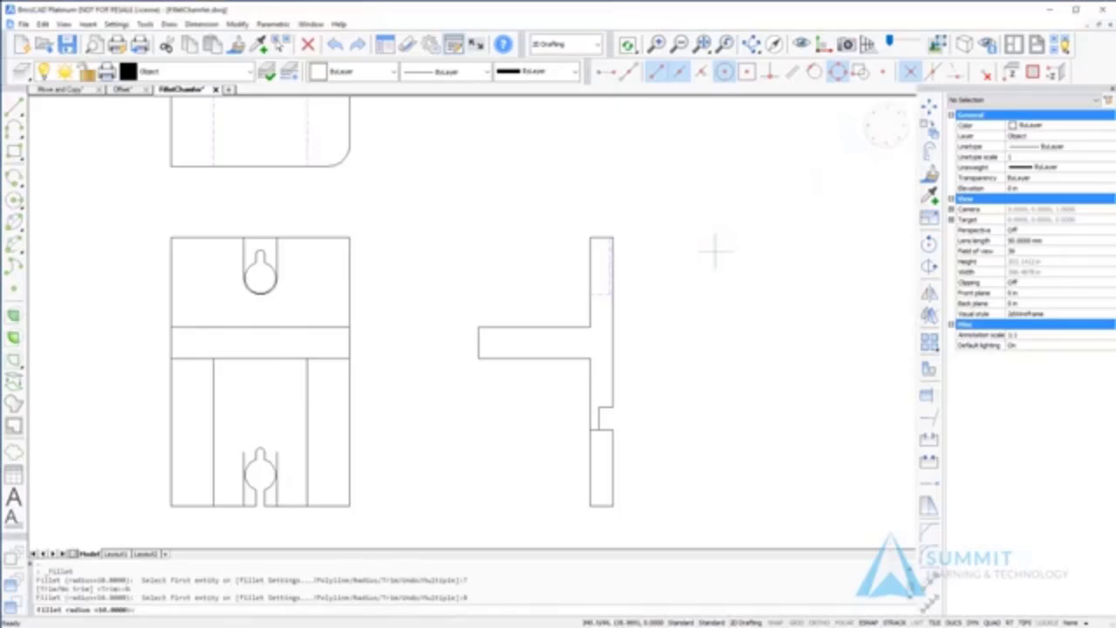
text(10)
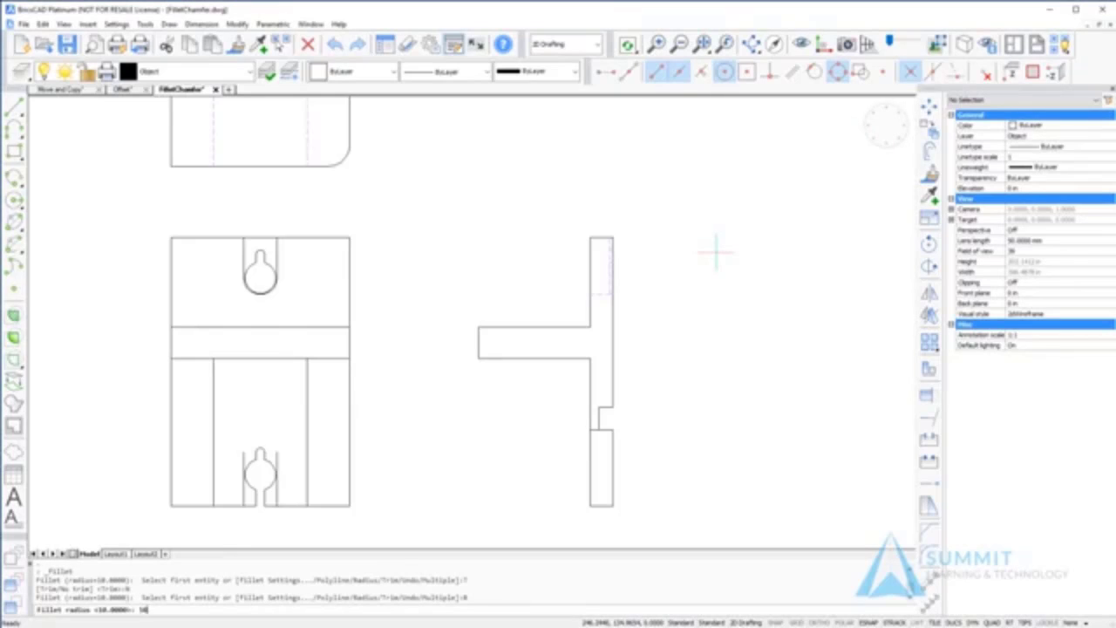
right_click(791, 195)
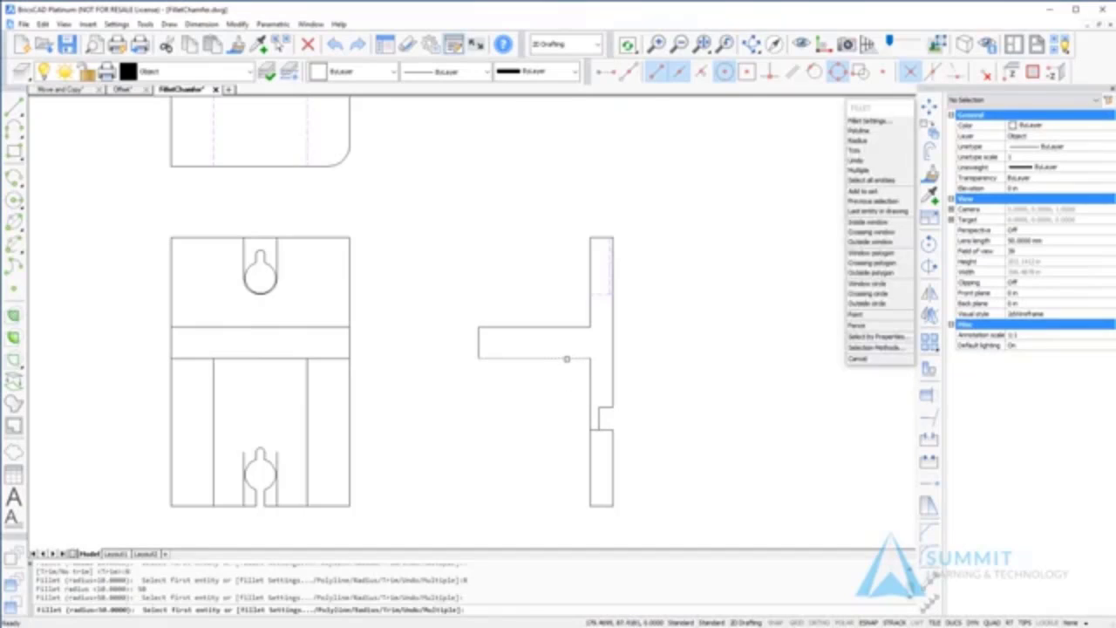
click(567, 359)
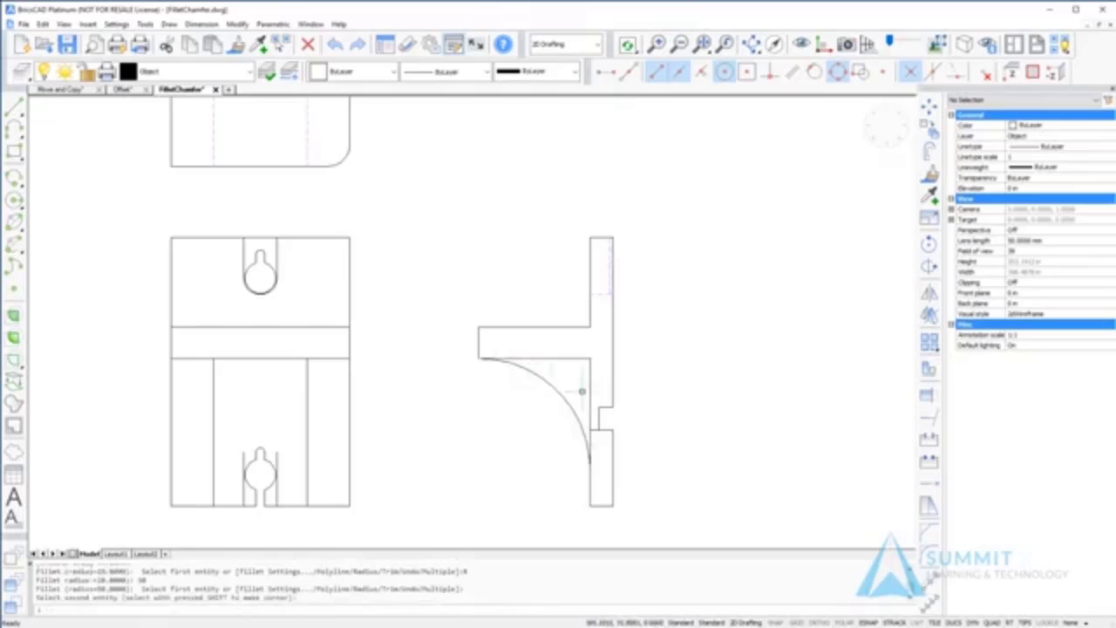
mouse_move(732, 323)
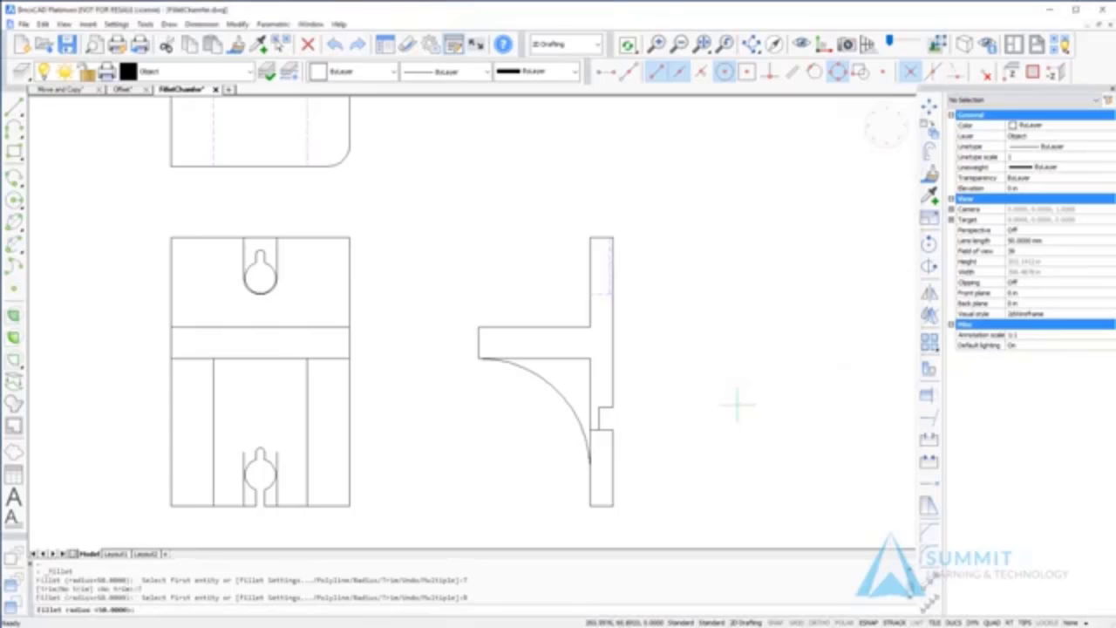
Restart FILLET to reset the radius to 10 for the next corners.
right_click(631, 402)
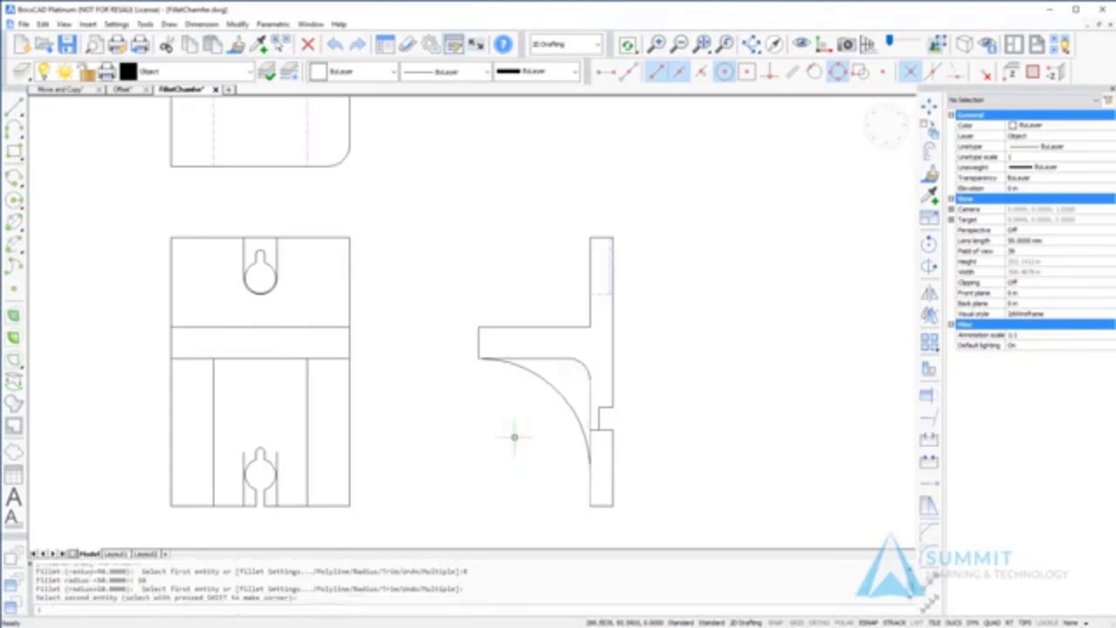
mouse_move(394, 429)
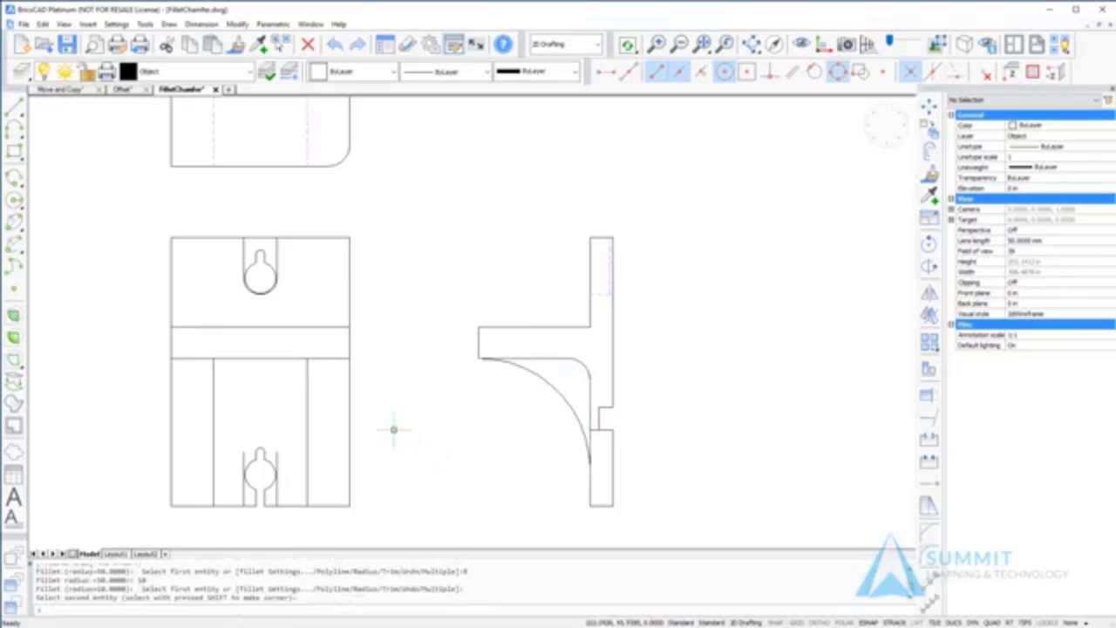
mouse_move(412, 417)
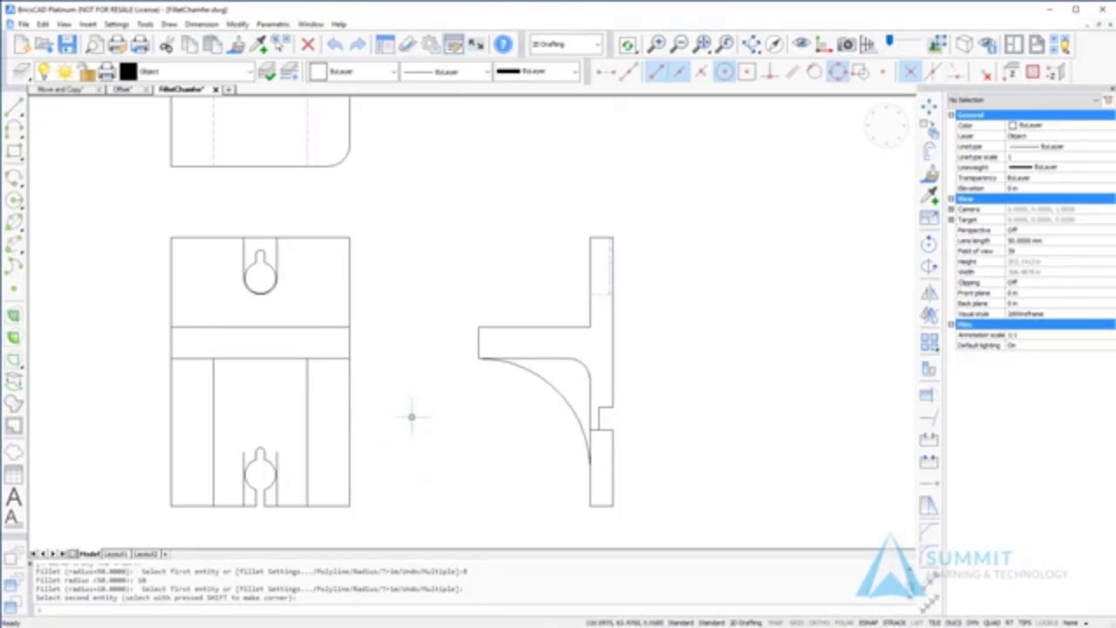
mouse_move(410, 432)
text(P)
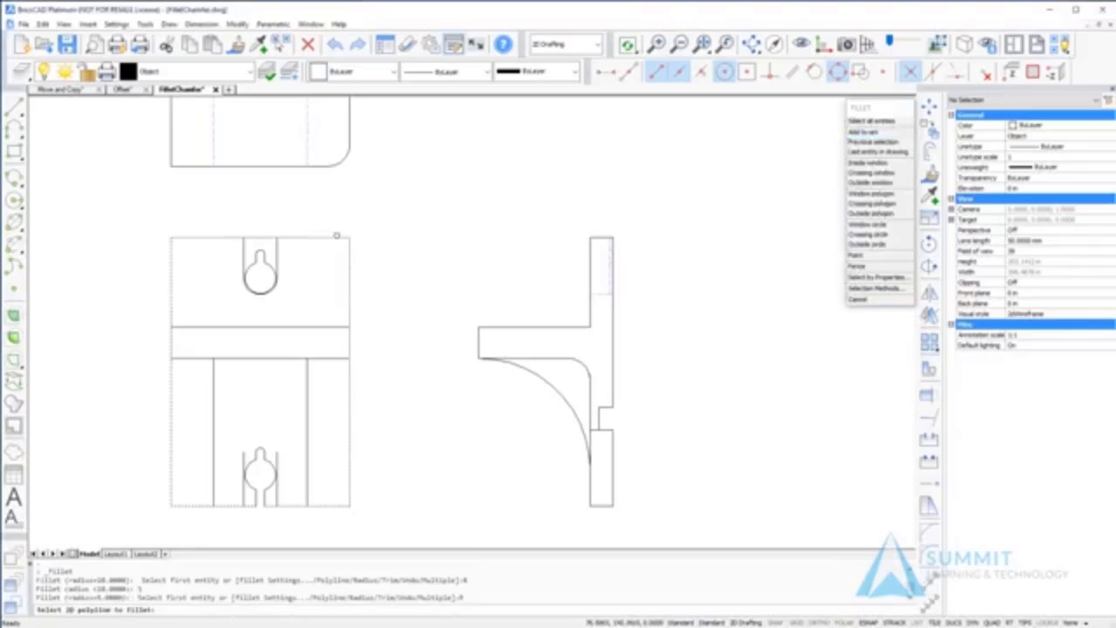
Fillet the front view rectangle outline as a polyline, rounding all four corners at once.
click(345, 223)
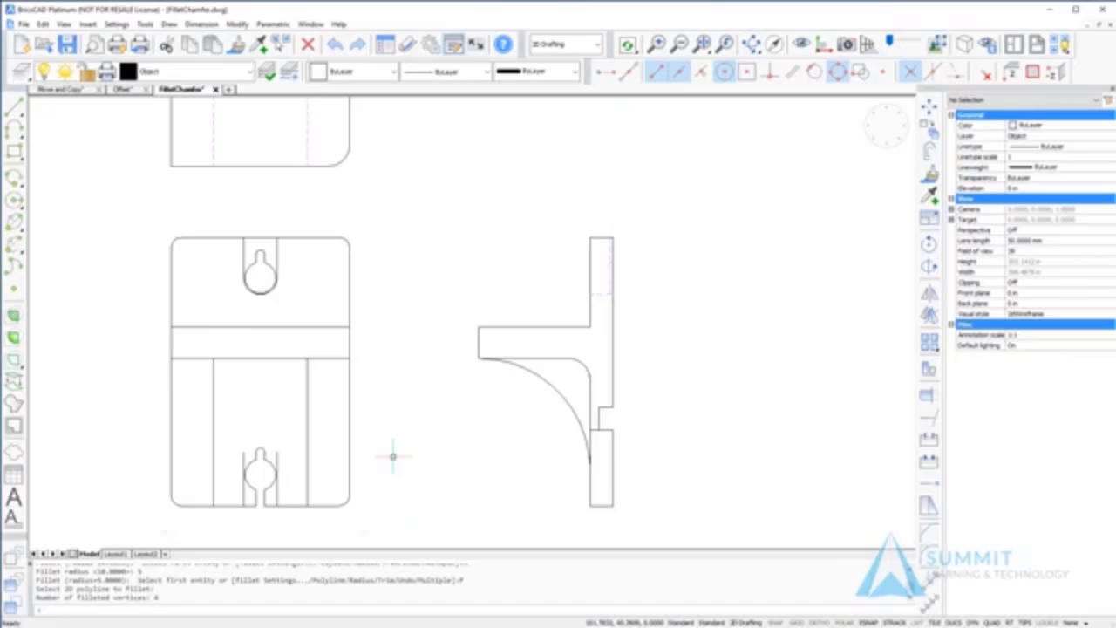
mouse_move(244, 429)
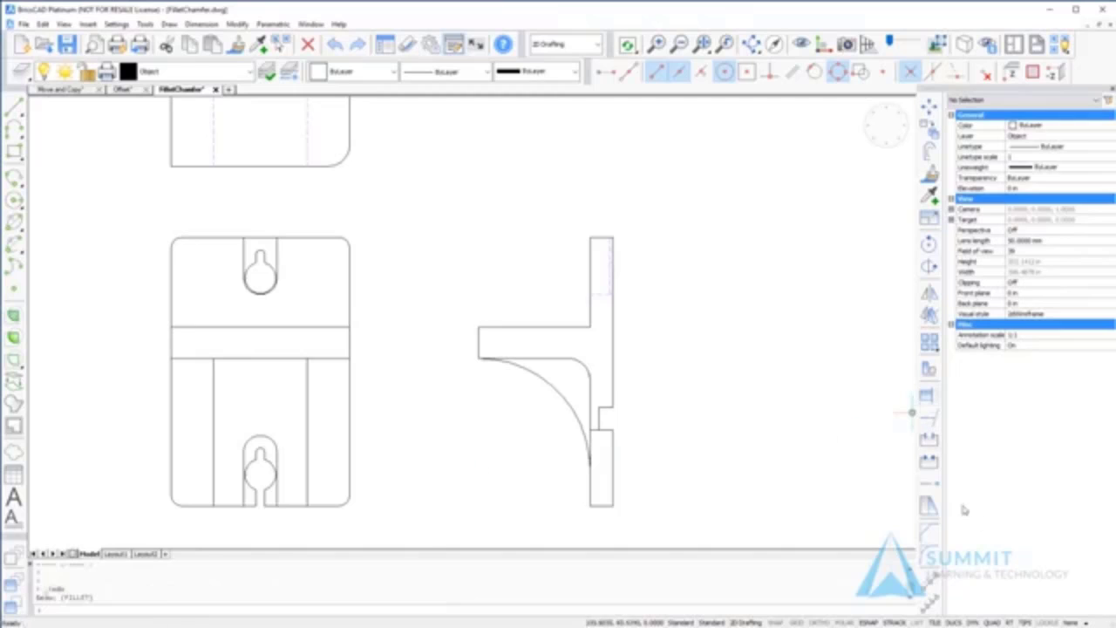
right_click(910, 411)
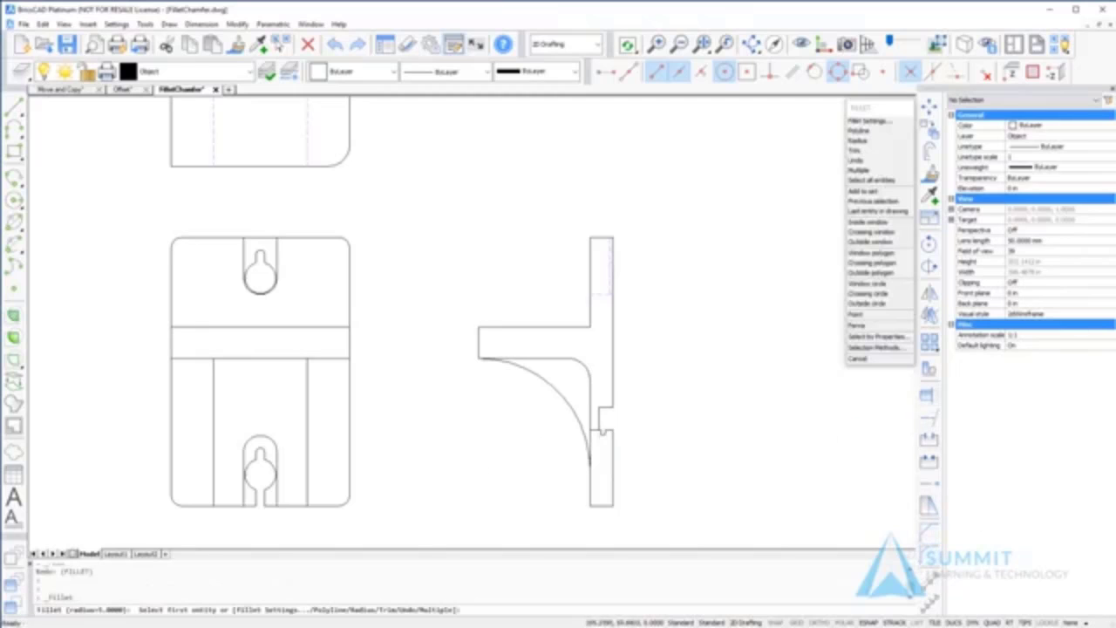
click(602, 429)
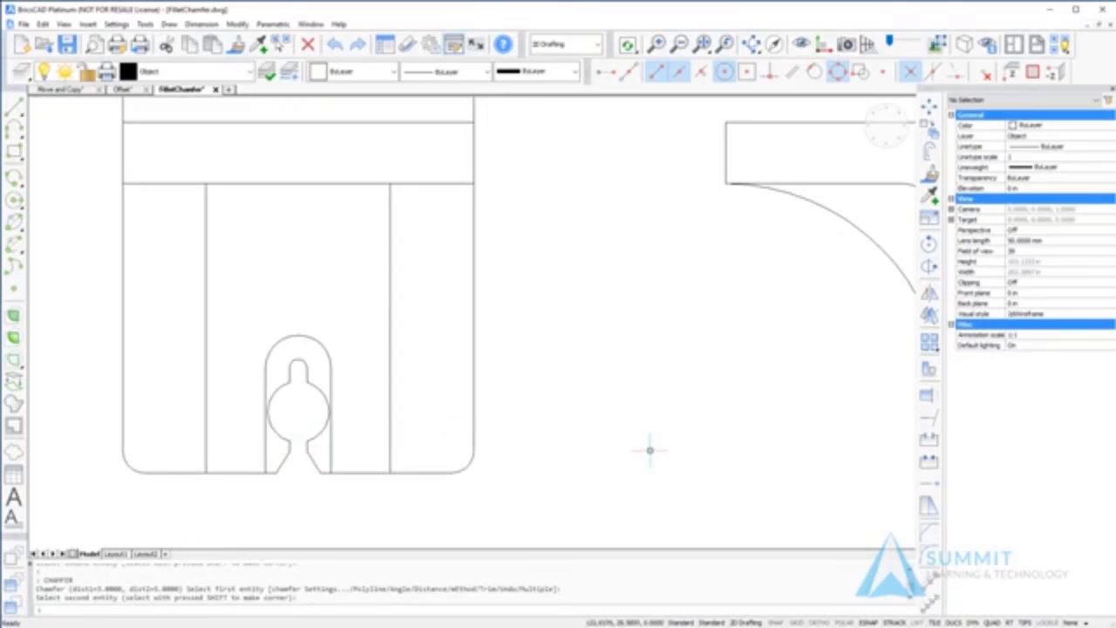
mouse_move(662, 387)
text(d)
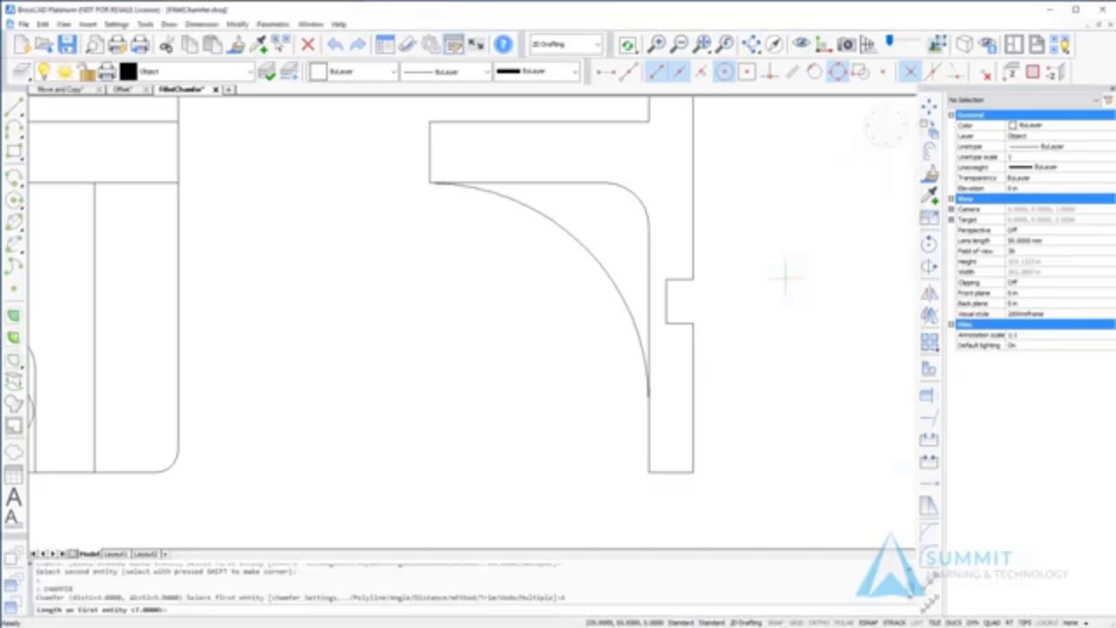
mouse_move(763, 326)
text(5)
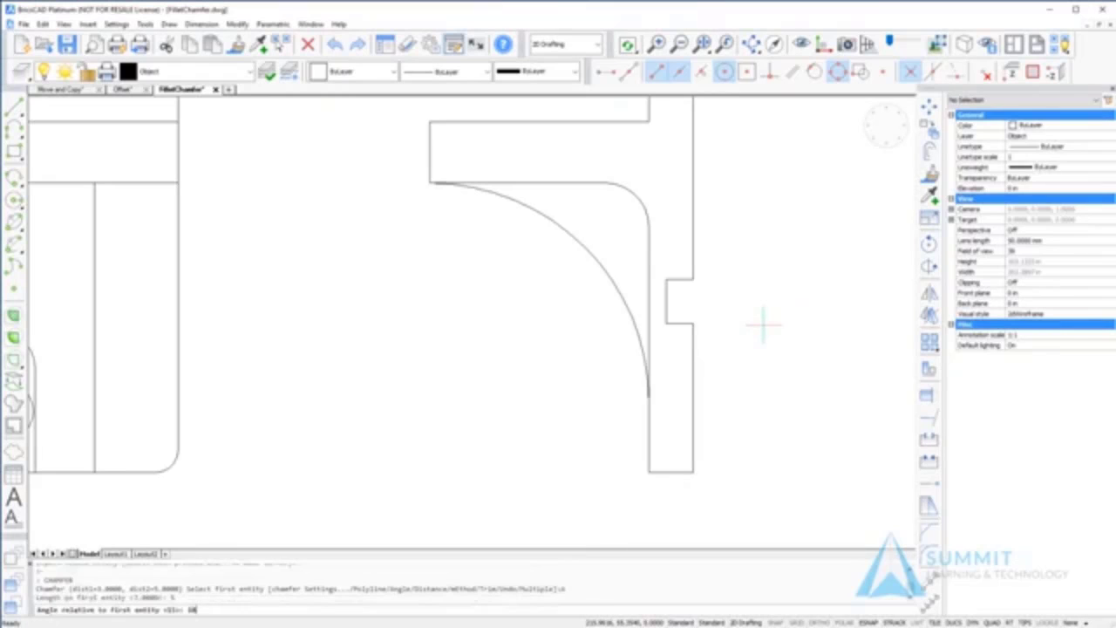
Bring up the chamfer options with length 3 and angle set, ready for the first edge.
right_click(680, 279)
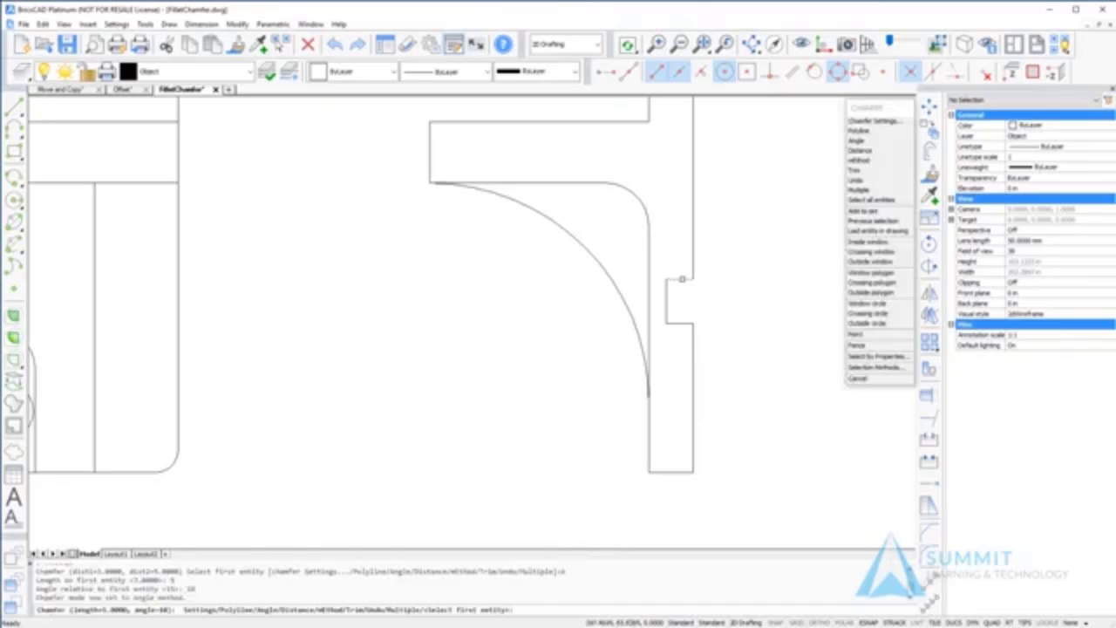